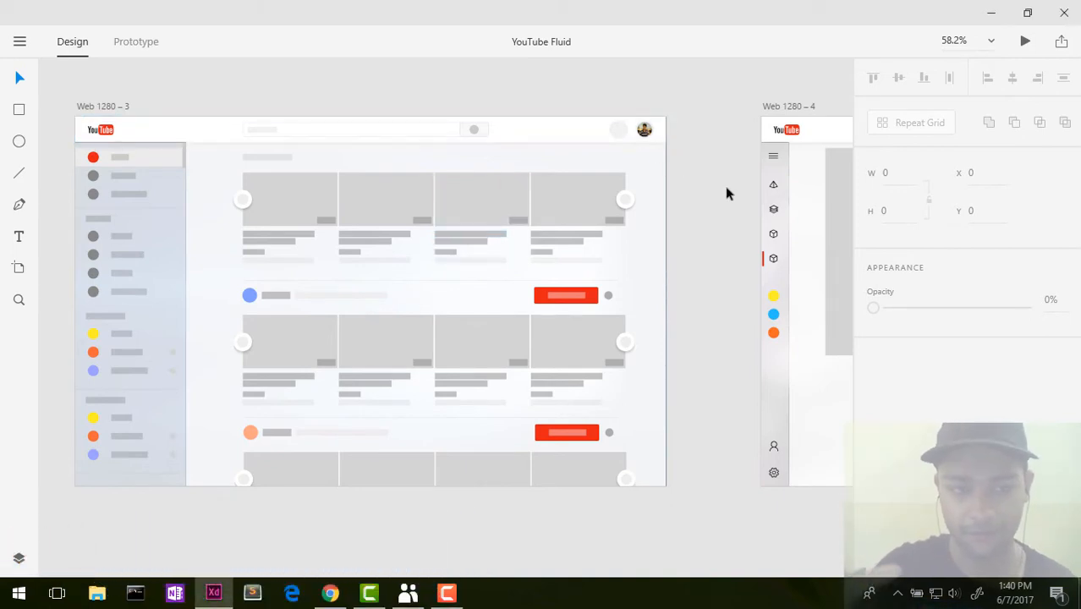
mouse_move(638, 229)
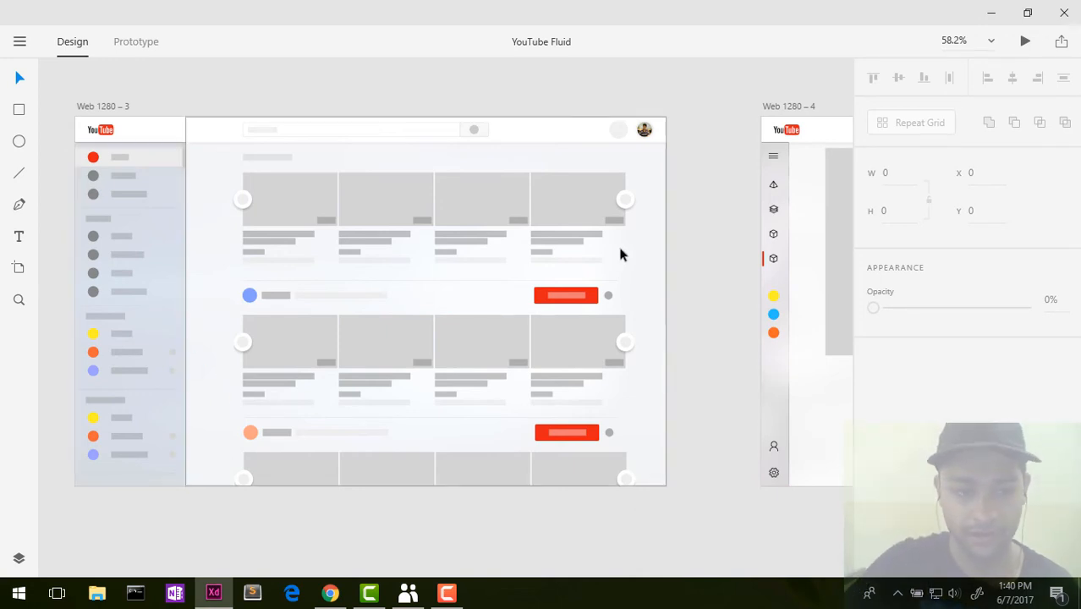
mouse_move(634, 269)
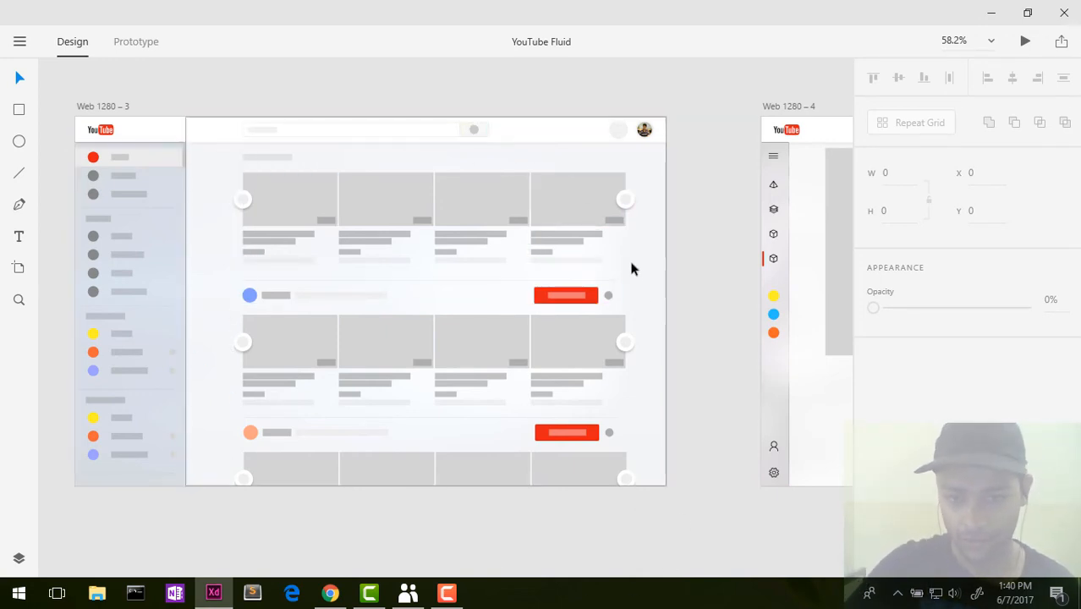
mouse_move(165, 216)
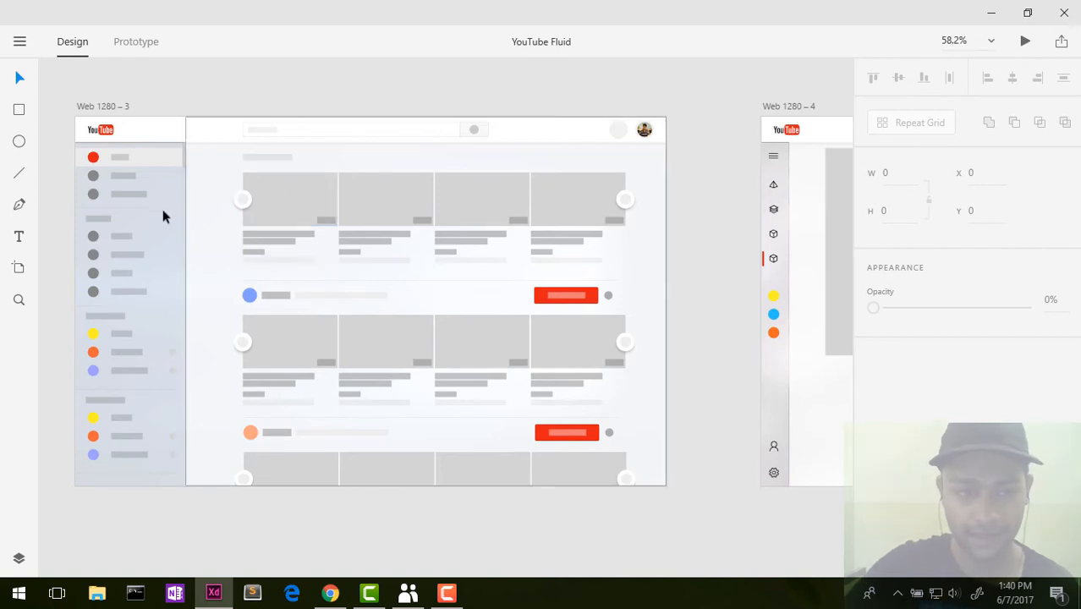
mouse_move(716, 431)
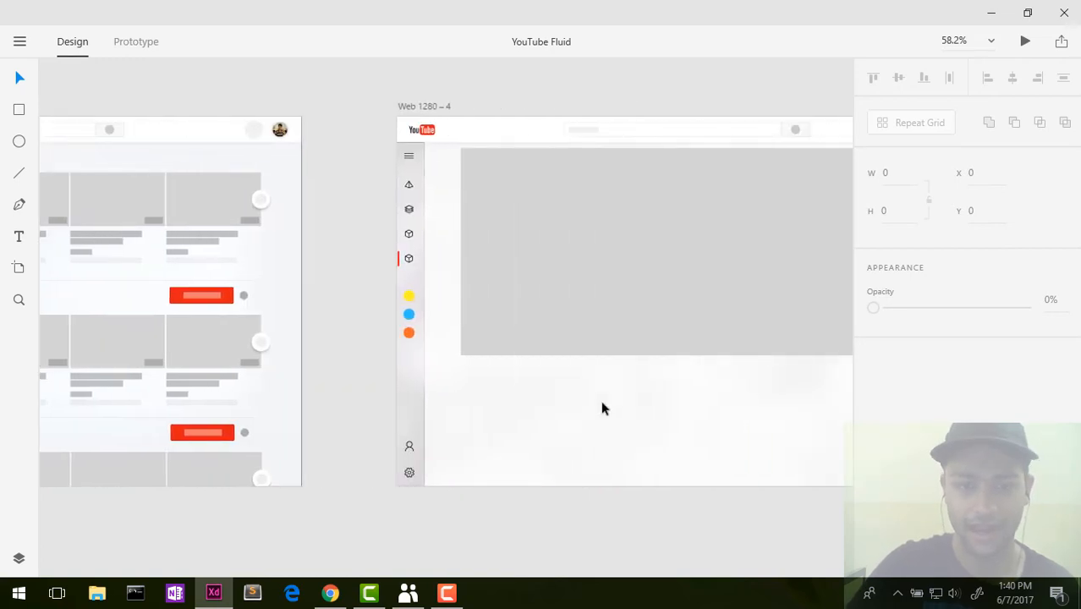
mouse_move(410, 157)
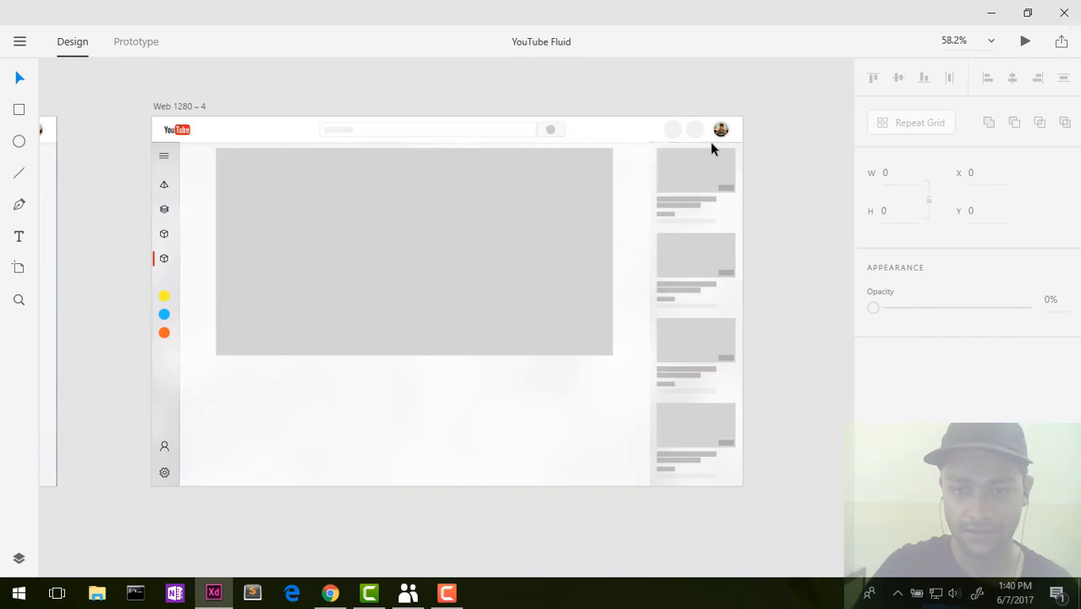
mouse_move(765, 454)
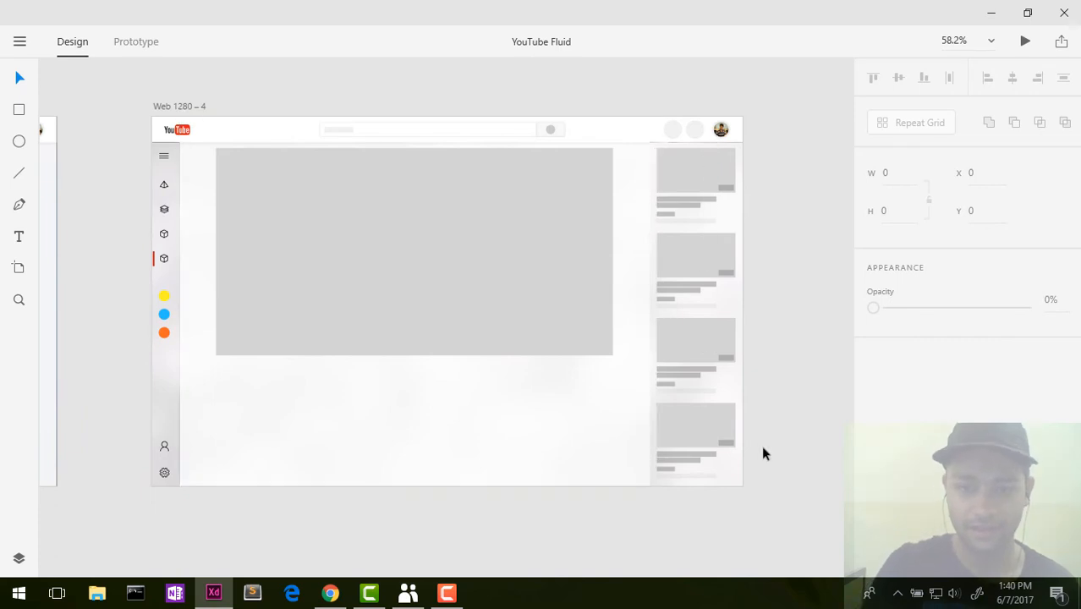